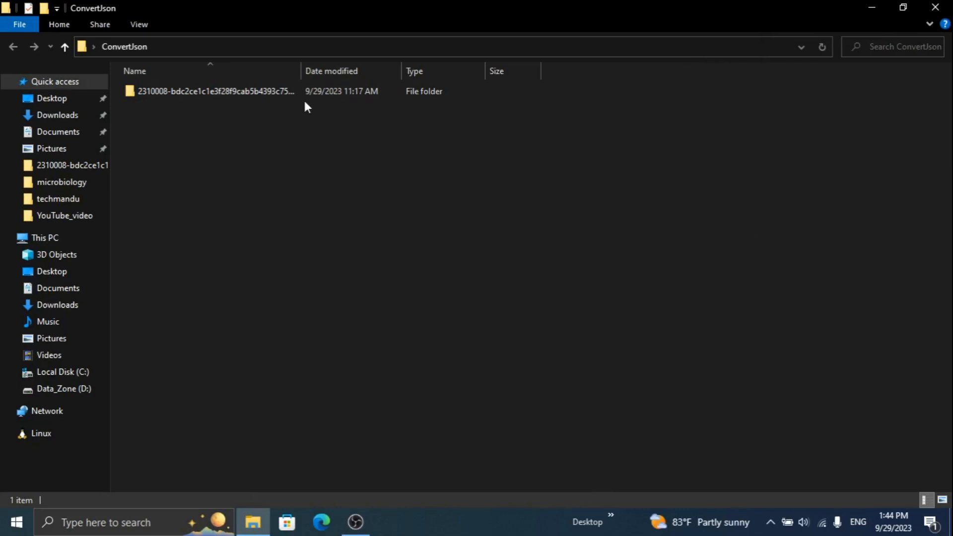
# - Preview country-by-capital-city.json from the ConvertJson subfolder in Notepad, then close it
pyautogui.doubleClick(216, 92)
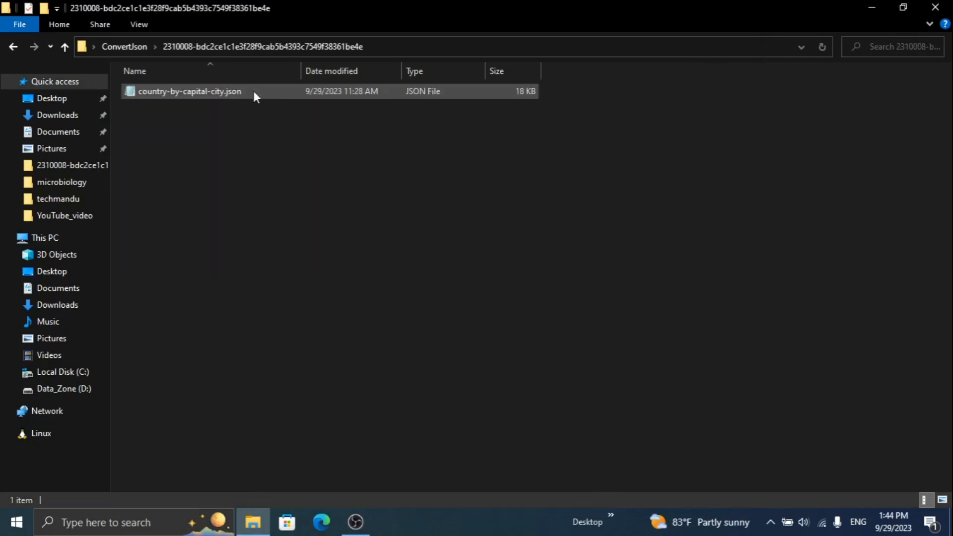
pyautogui.doubleClick(189, 90)
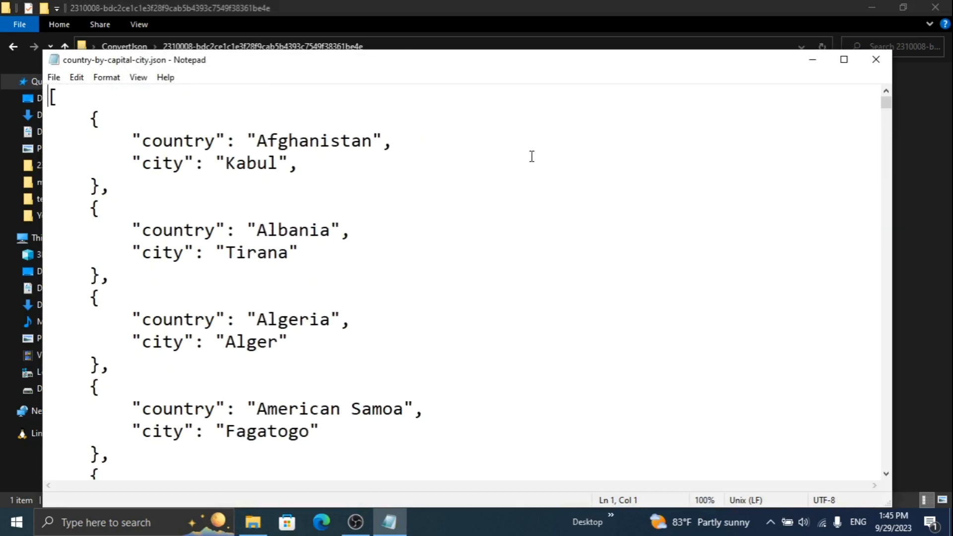
pyautogui.moveTo(875, 60)
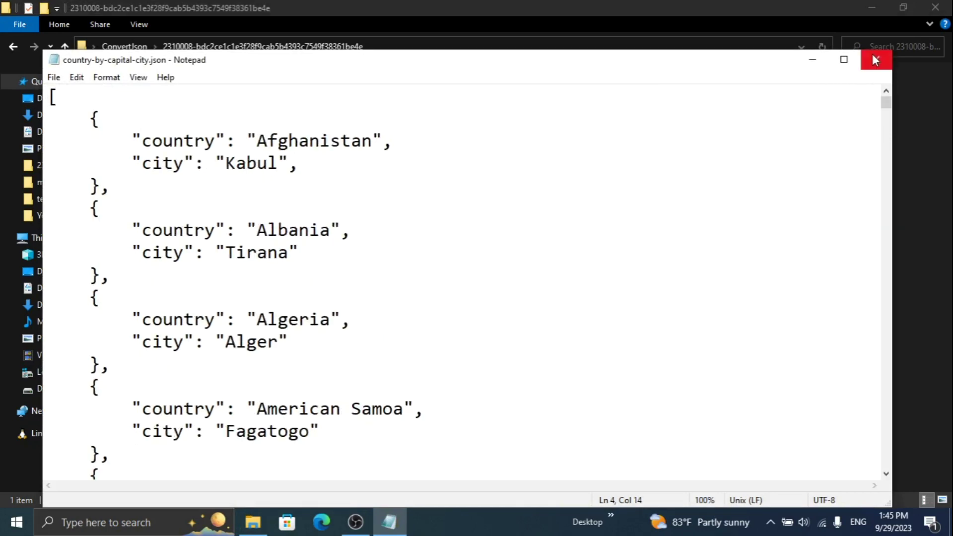
pyautogui.click(874, 59)
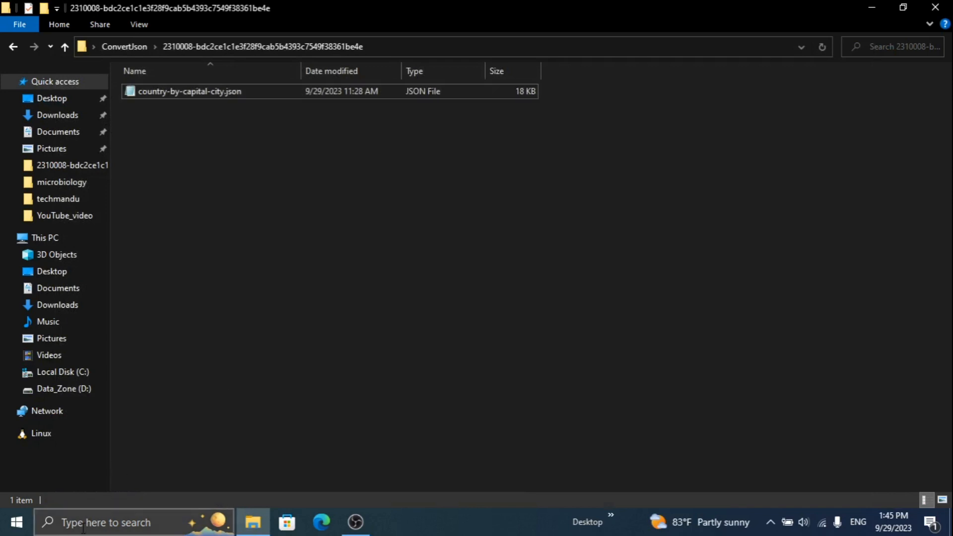
# - Launch Excel with a blank workbook and choose Data > Get Data > From File > From JSON
pyautogui.write('exce')
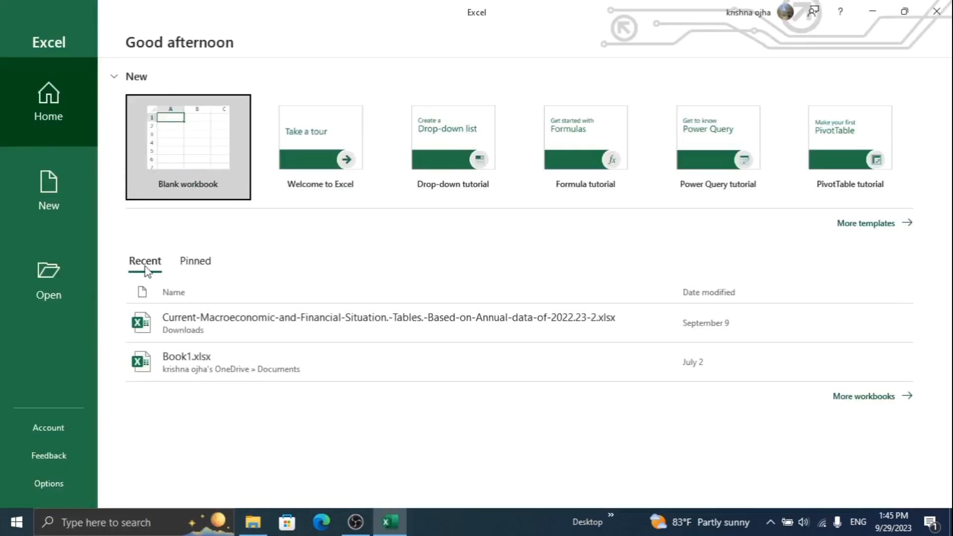
pyautogui.click(187, 147)
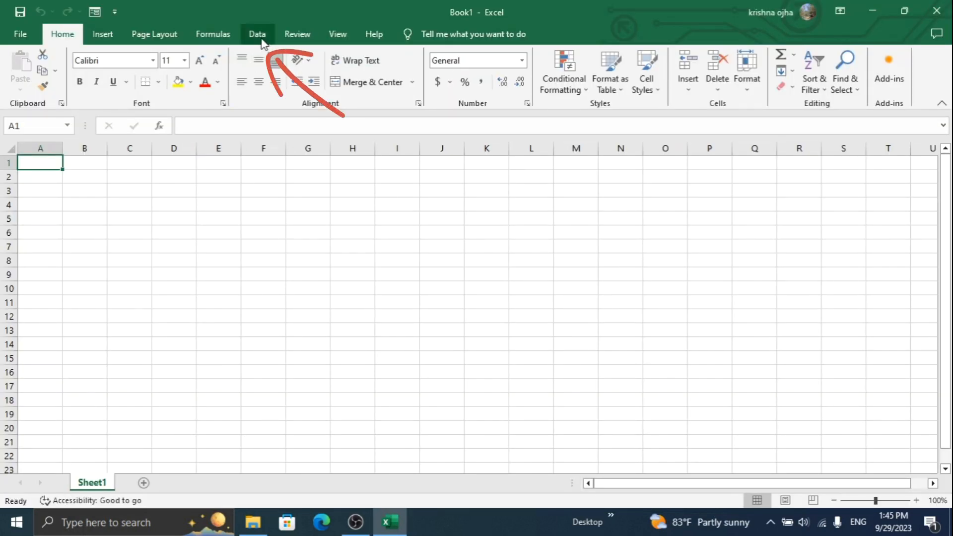
pyautogui.click(256, 34)
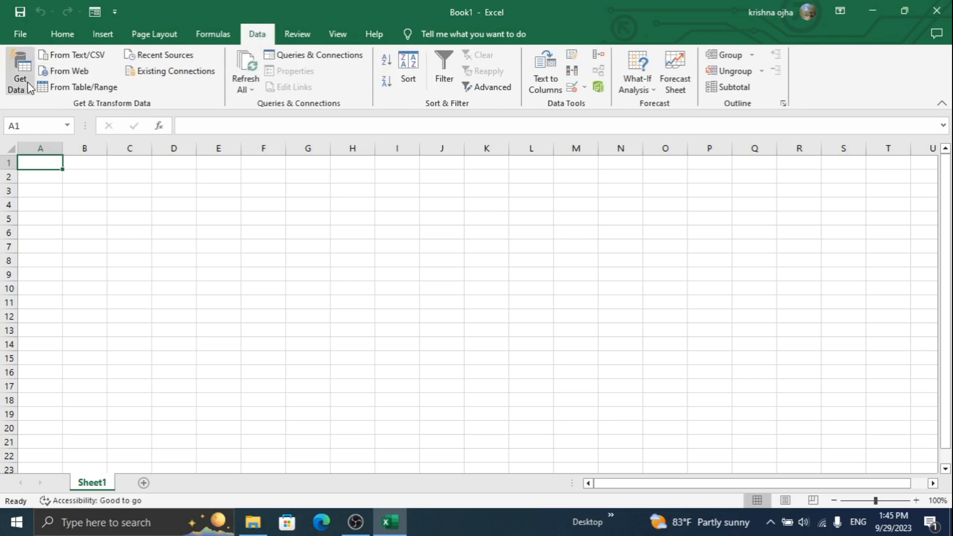
pyautogui.click(19, 71)
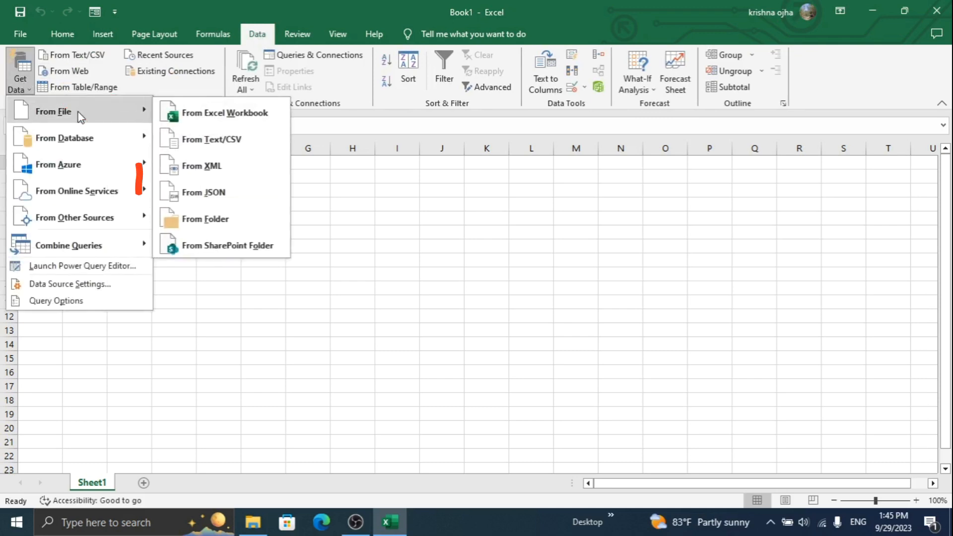
pyautogui.moveTo(204, 192)
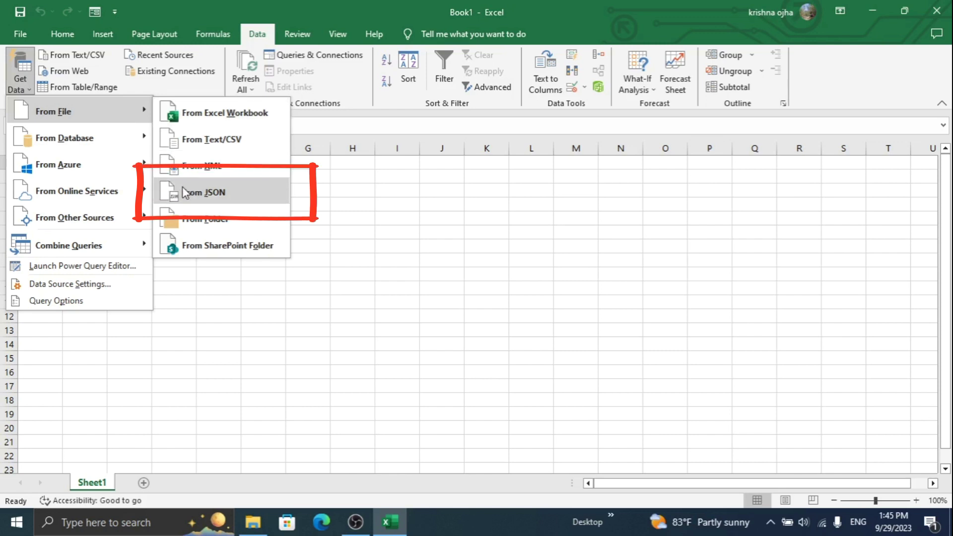
pyautogui.click(204, 192)
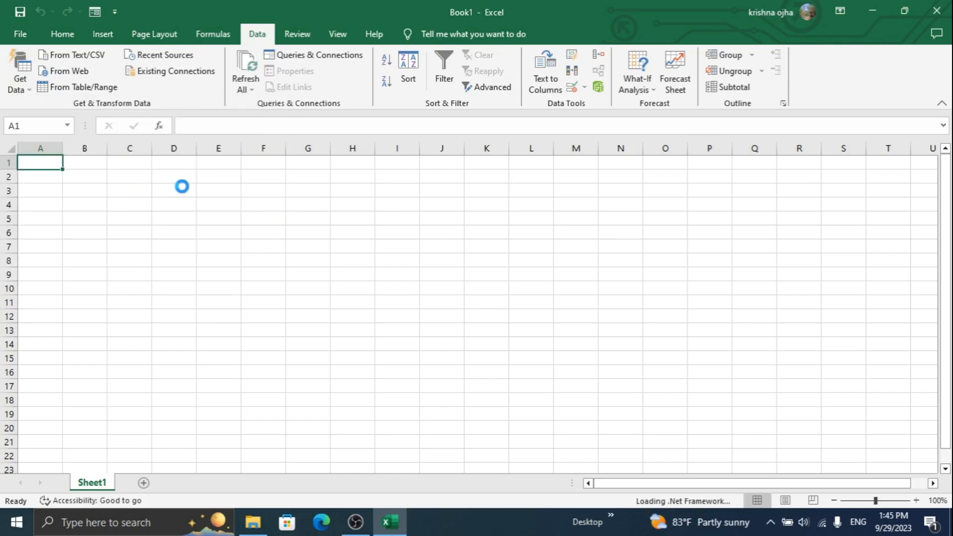
# - Import country-by-capital-city.json from Desktop > ConvertJson into Power Query
pyautogui.click(18, 68)
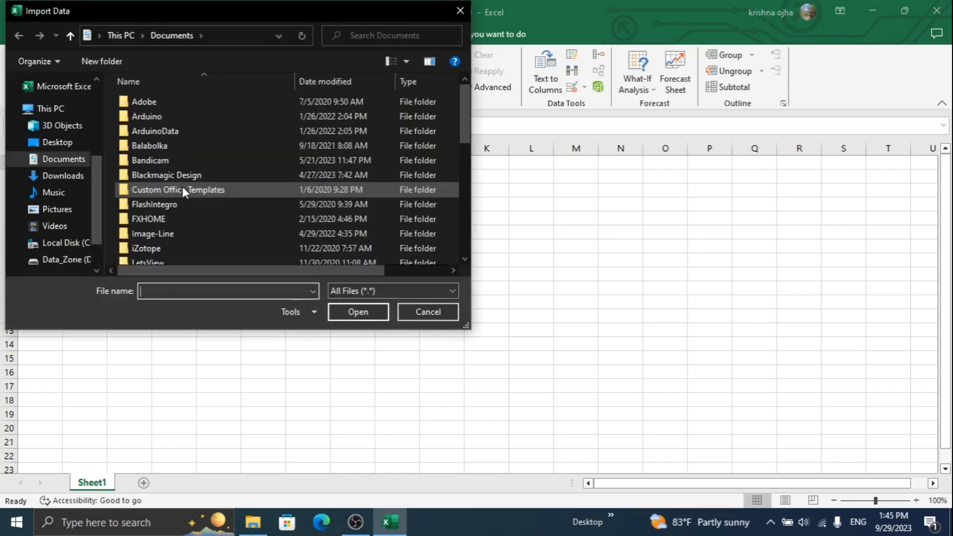
pyautogui.moveTo(178, 189)
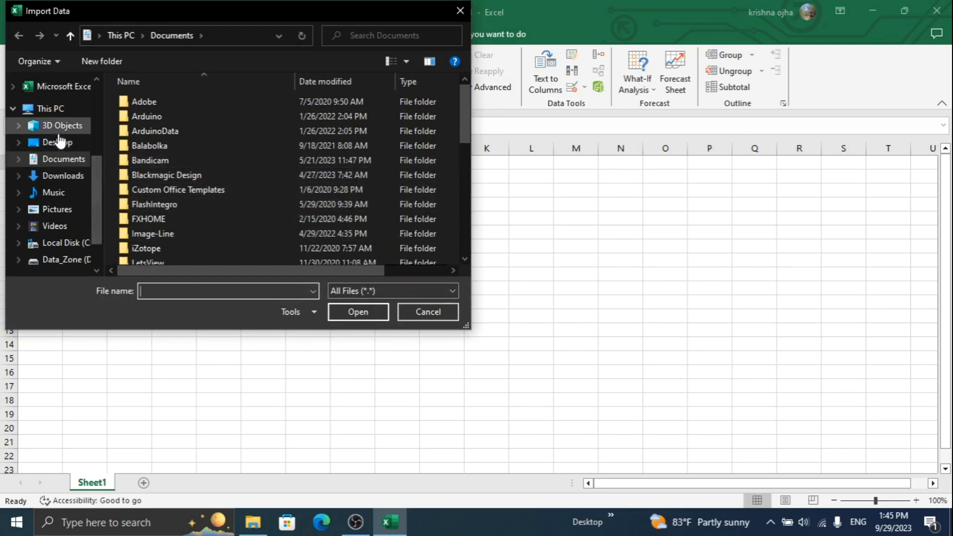
pyautogui.click(57, 141)
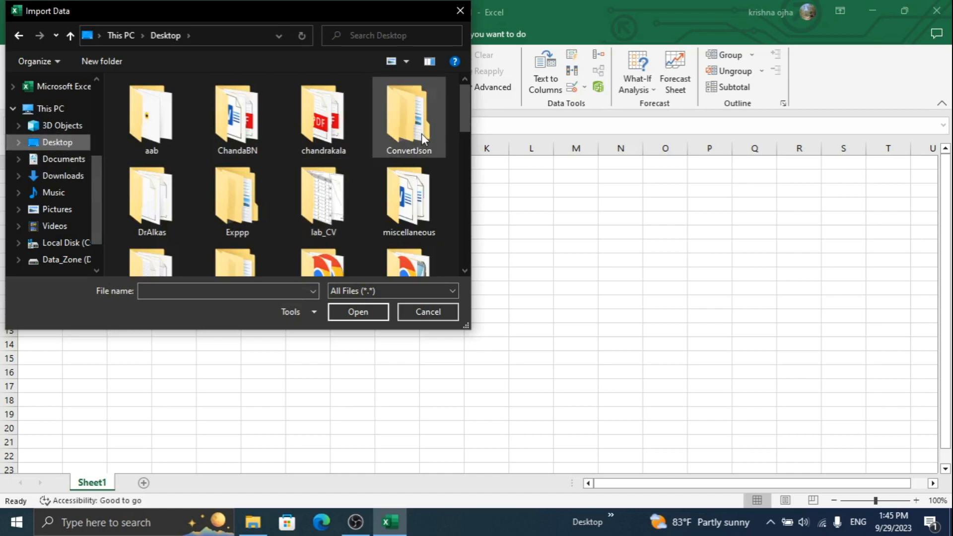
pyautogui.doubleClick(408, 116)
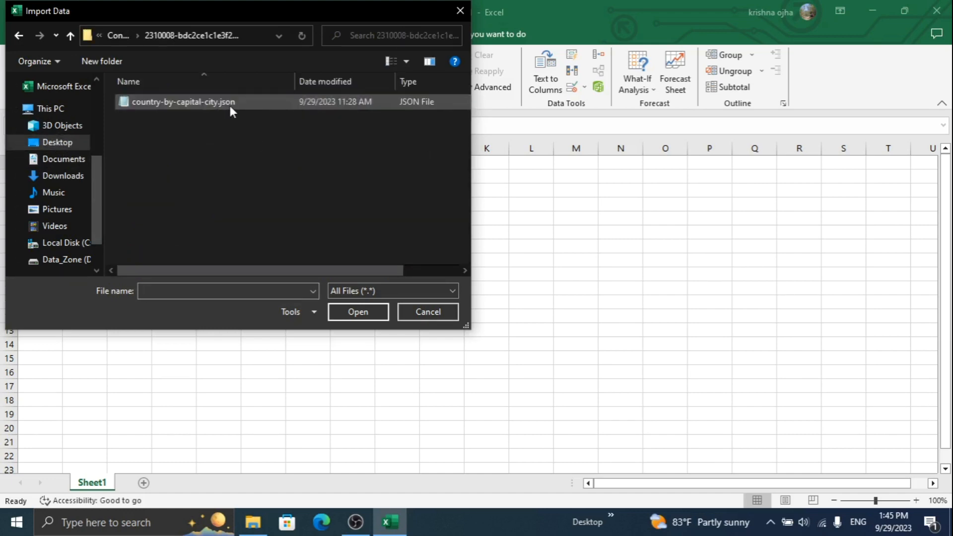
pyautogui.click(357, 311)
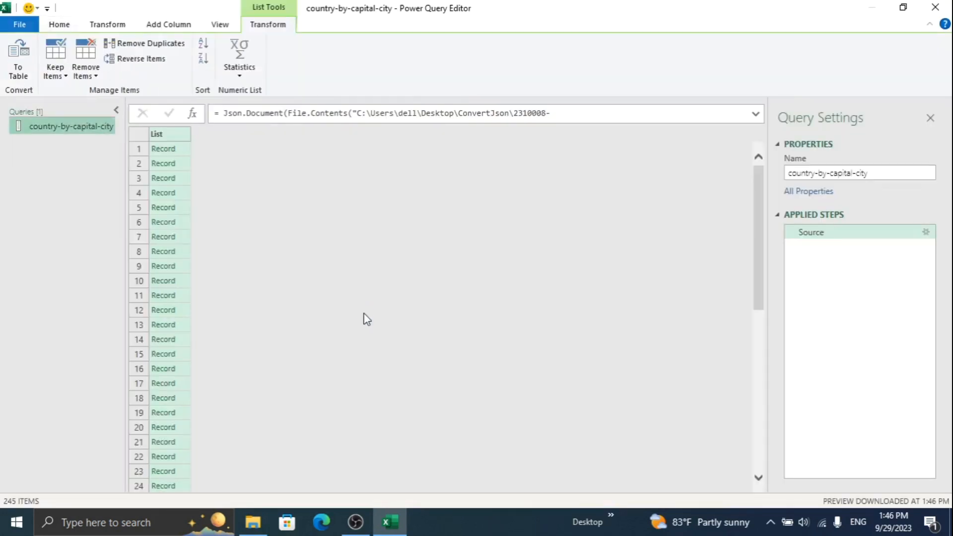
pyautogui.moveTo(141, 310)
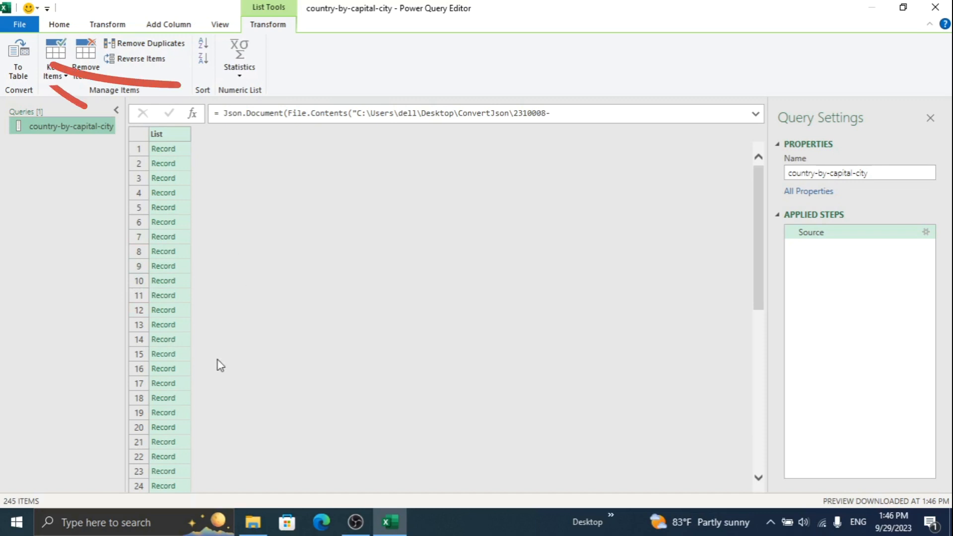
pyautogui.moveTo(18, 57)
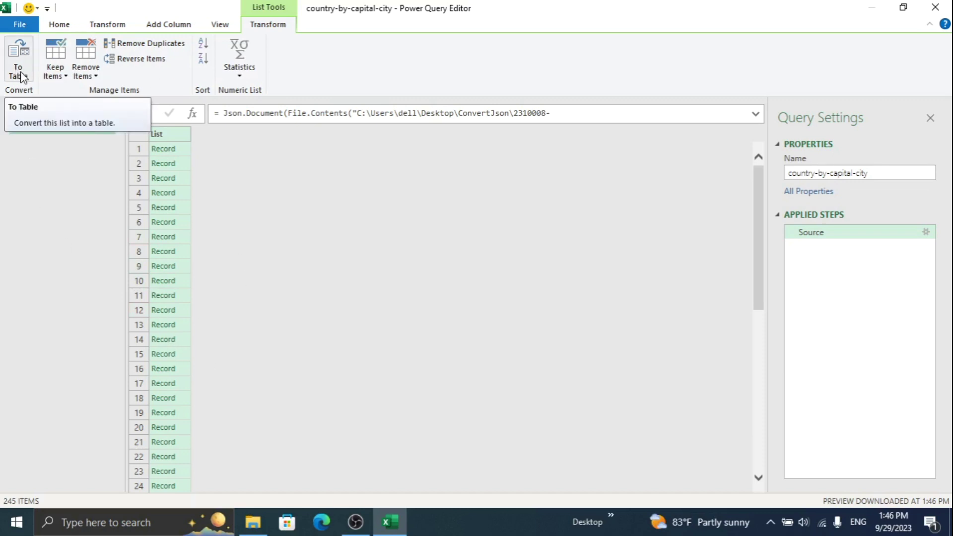
# - Convert the 245-record list to a table with List Tools > To Table
pyautogui.click(18, 59)
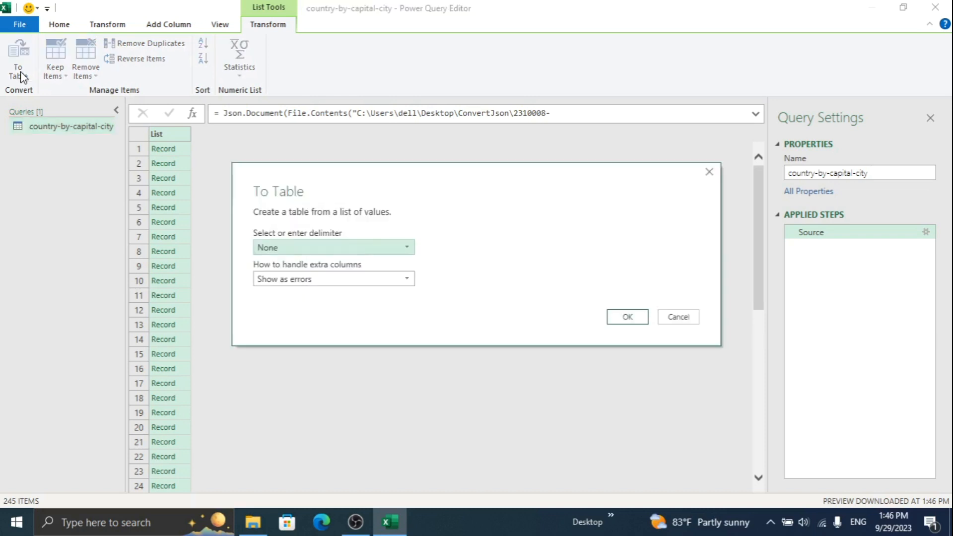
pyautogui.moveTo(626, 311)
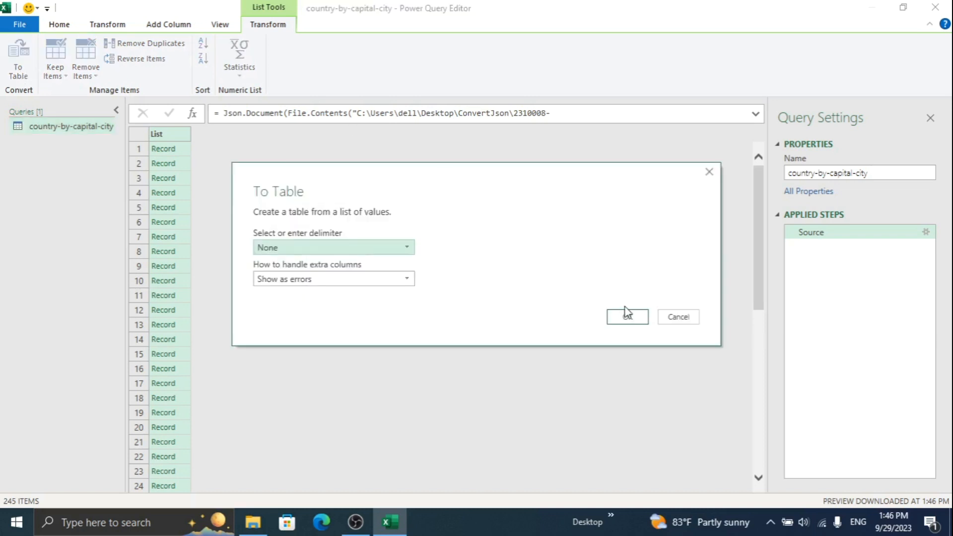
pyautogui.click(626, 316)
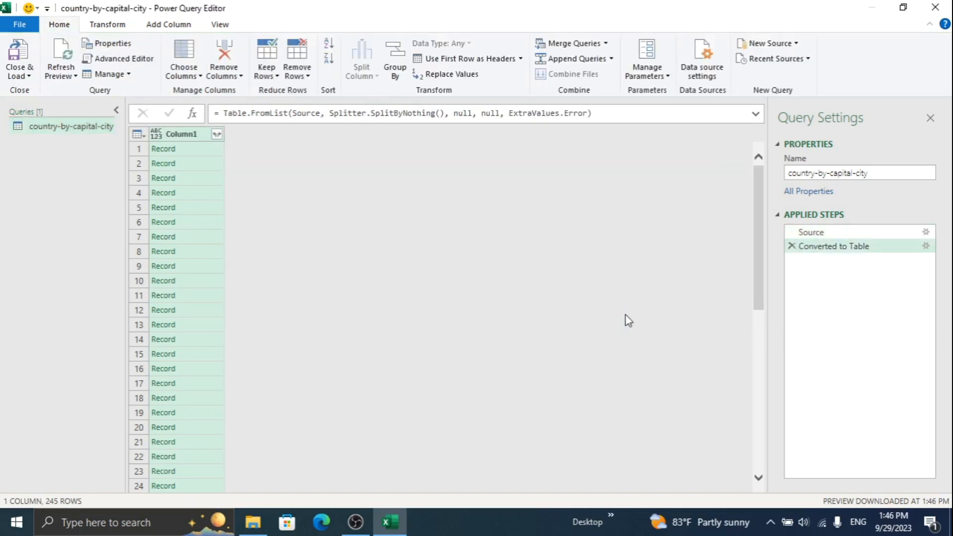
pyautogui.moveTo(226, 151)
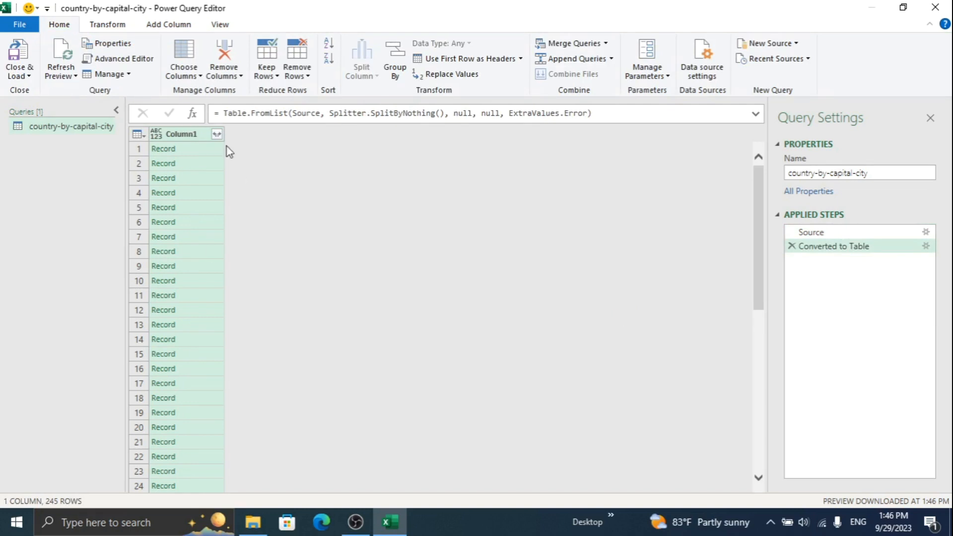
pyautogui.moveTo(220, 159)
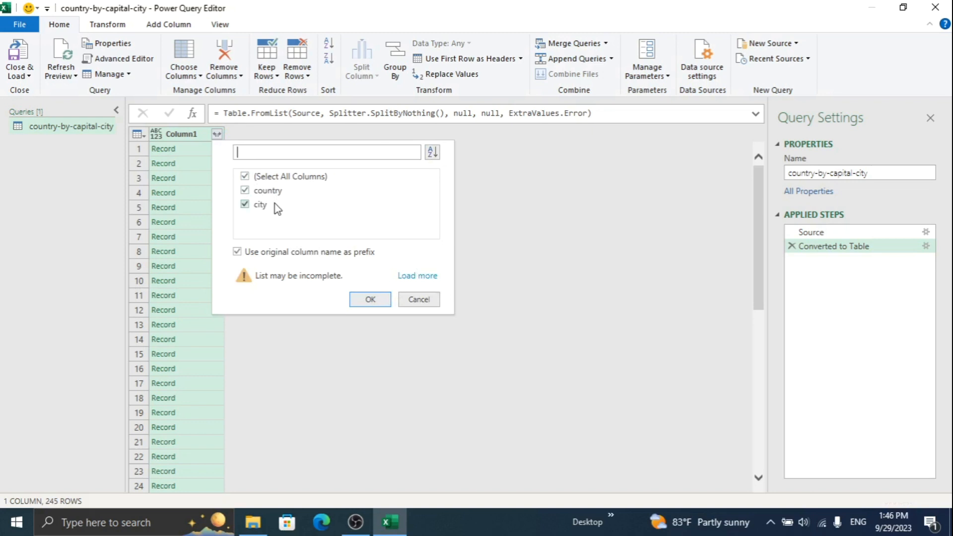
pyautogui.moveTo(369, 299)
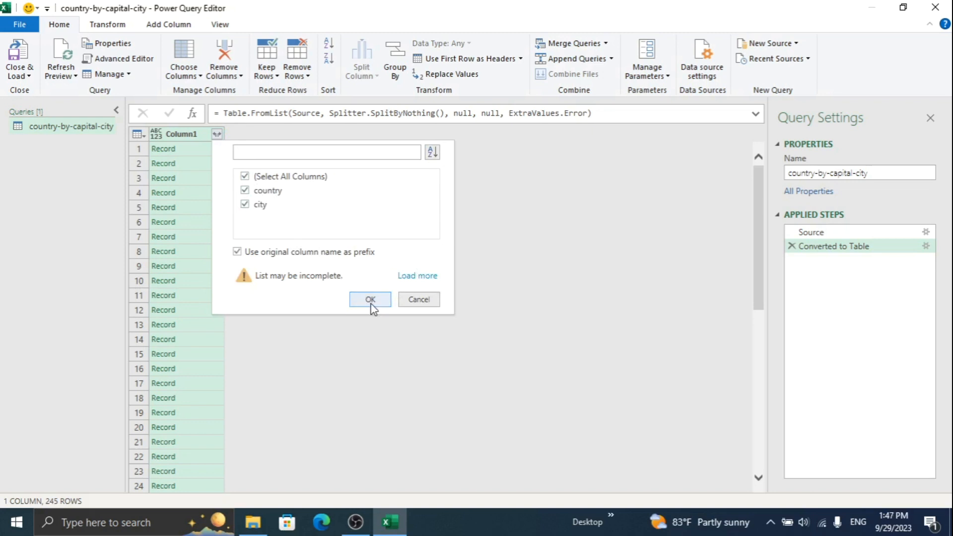
# - Expand Column1 into country and city, review the rows, then delete the expansion step
pyautogui.click(369, 299)
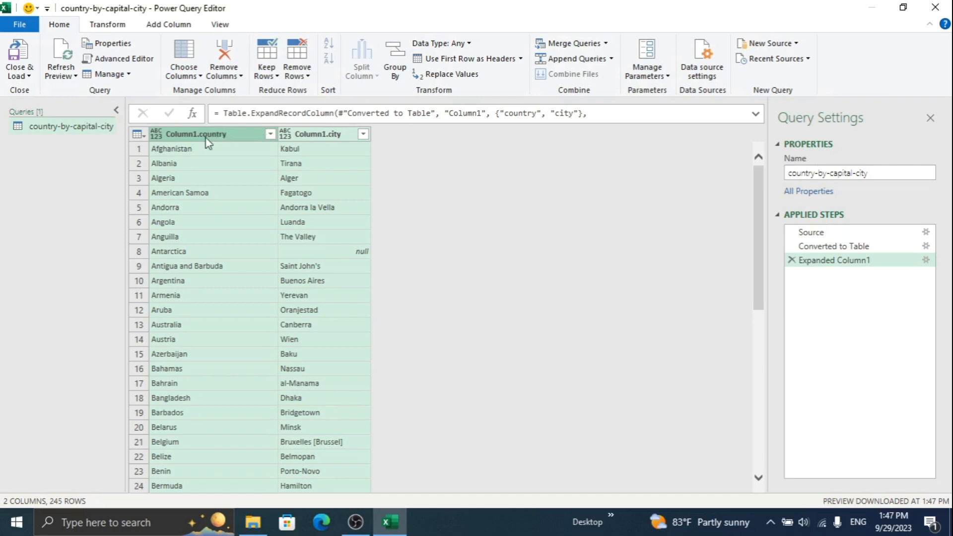
pyautogui.moveTo(333, 160)
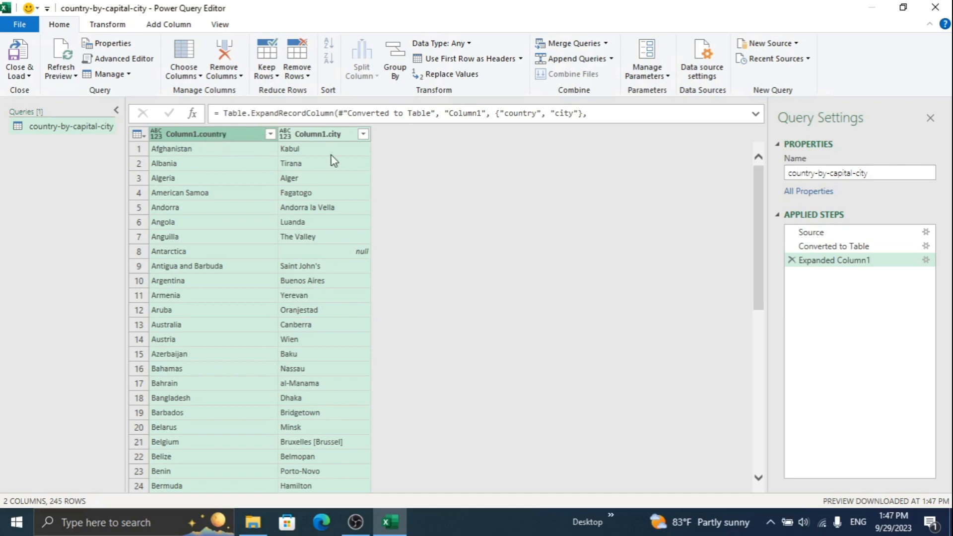
pyautogui.scroll(-3)
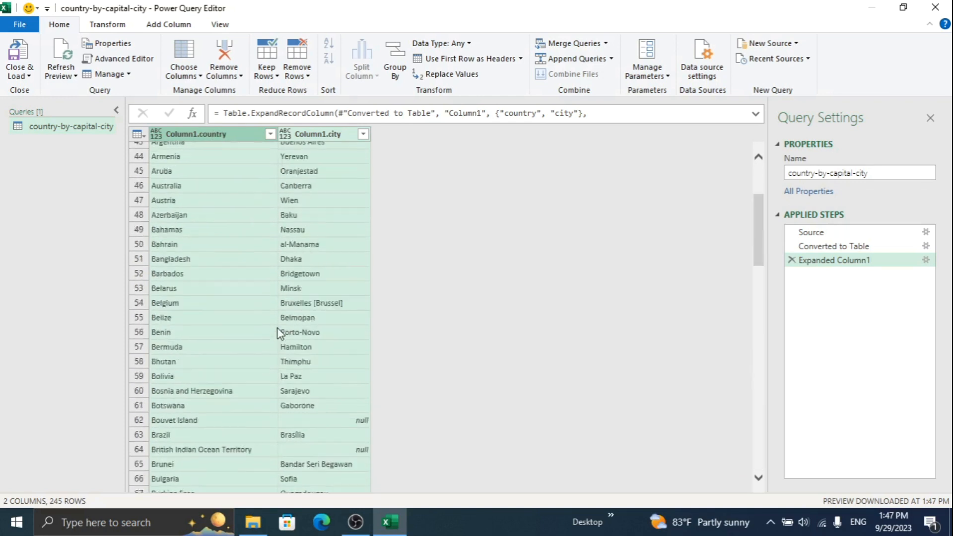
pyautogui.scroll(3)
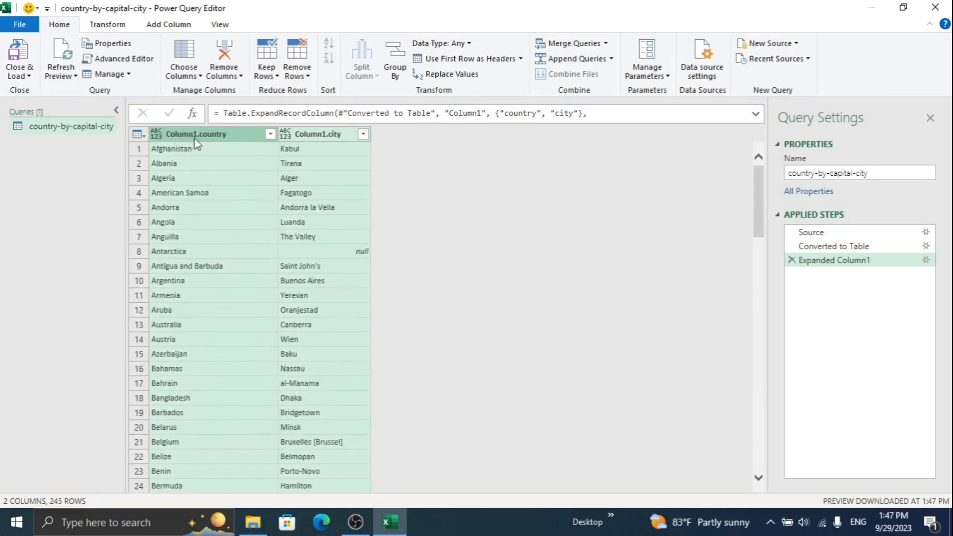
pyautogui.moveTo(390, 156)
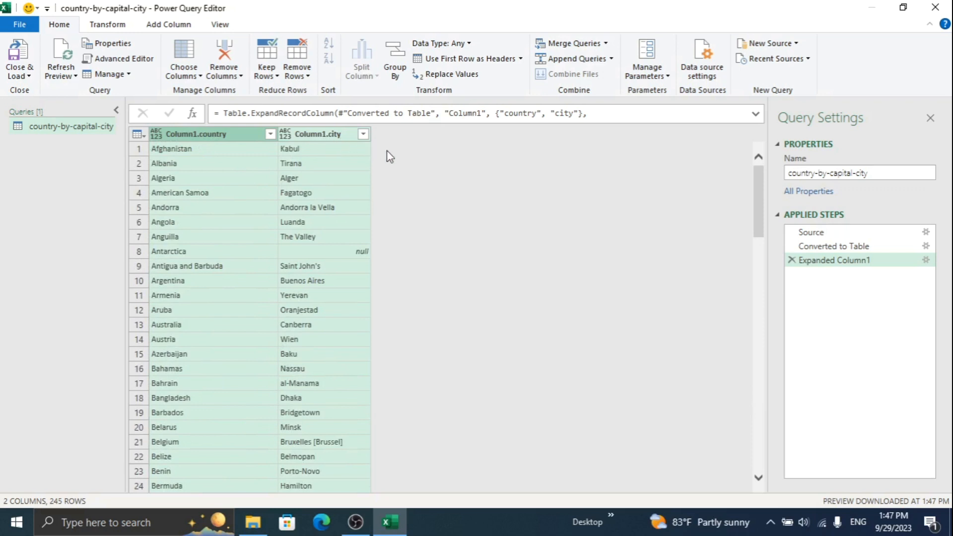
pyautogui.click(792, 259)
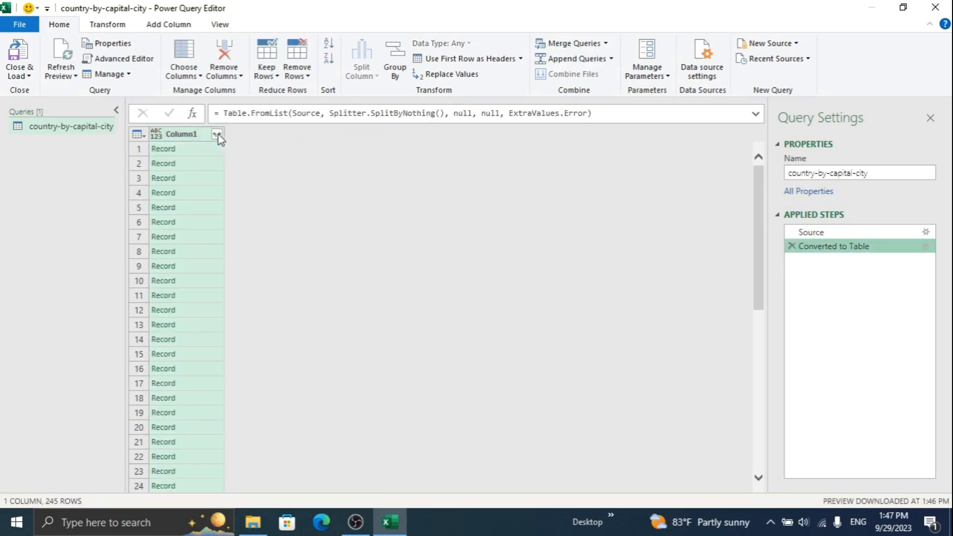
# - Expand Column1 into country and city with the original-name prefix option unchecked
pyautogui.click(217, 134)
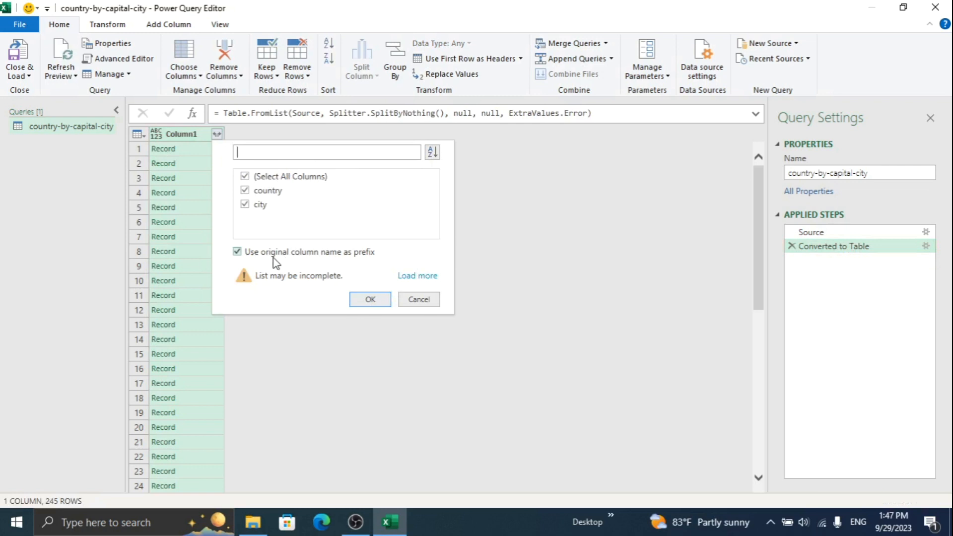
pyautogui.moveTo(243, 258)
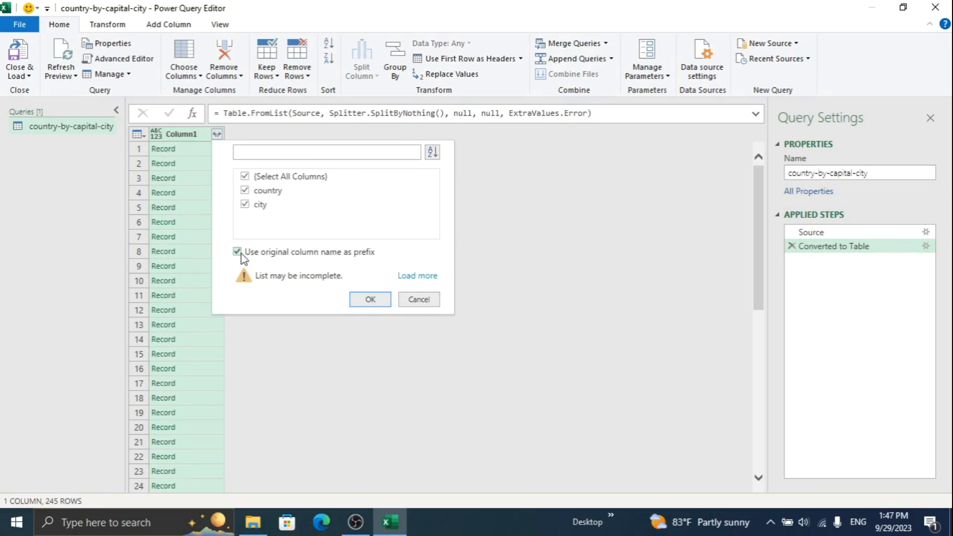
pyautogui.click(238, 252)
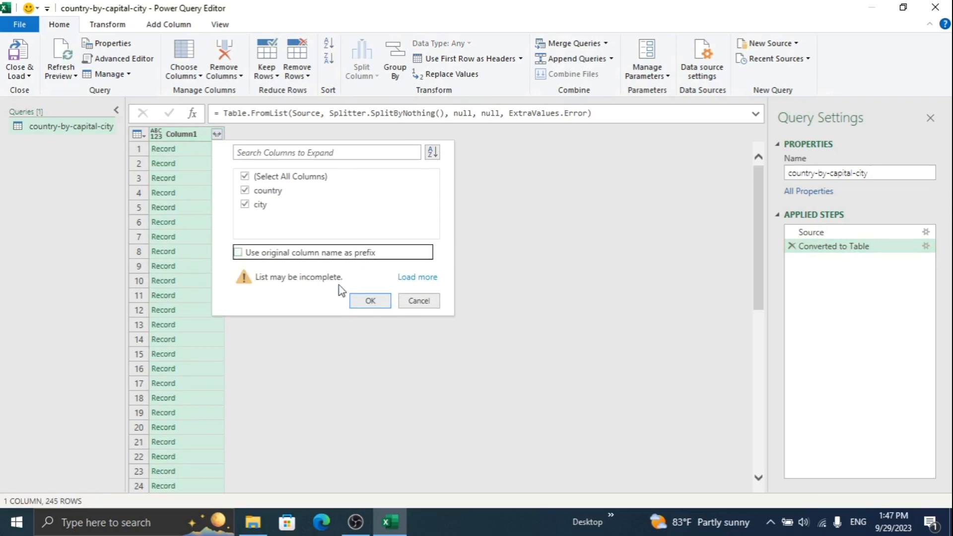
pyautogui.click(369, 301)
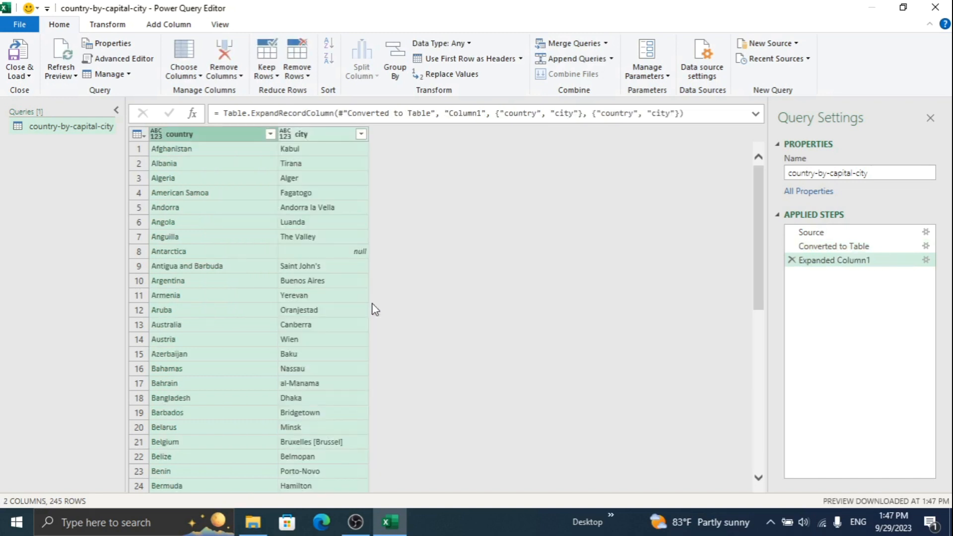
pyautogui.moveTo(304, 140)
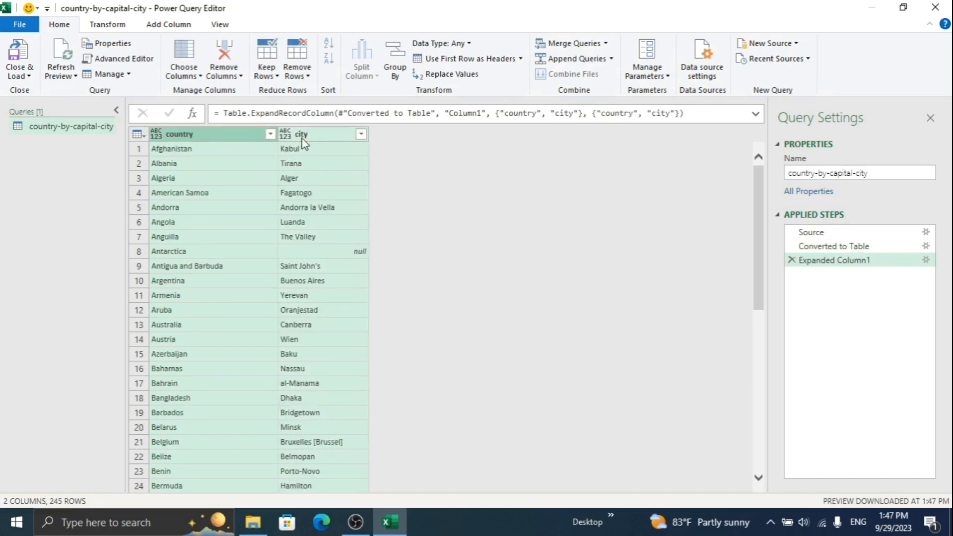
pyautogui.scroll(-3)
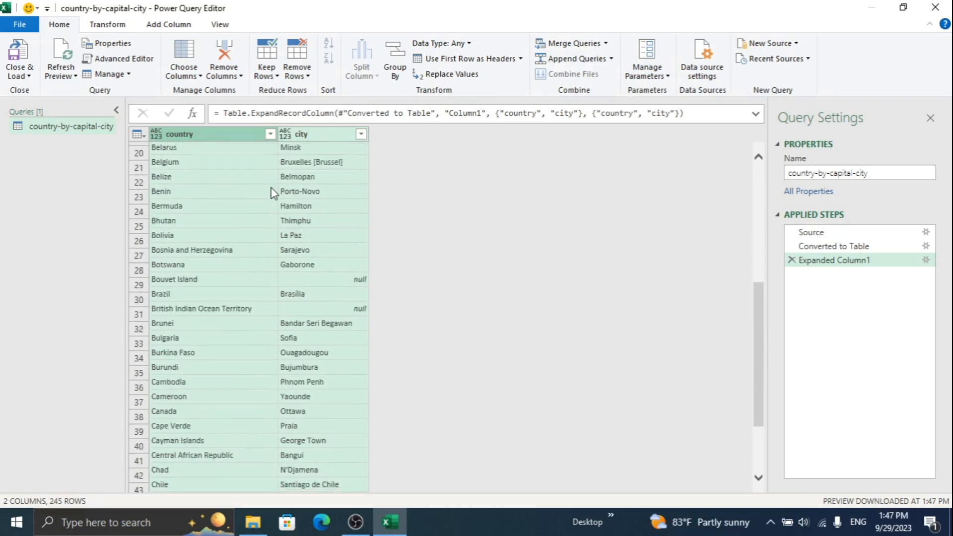
pyautogui.scroll(3)
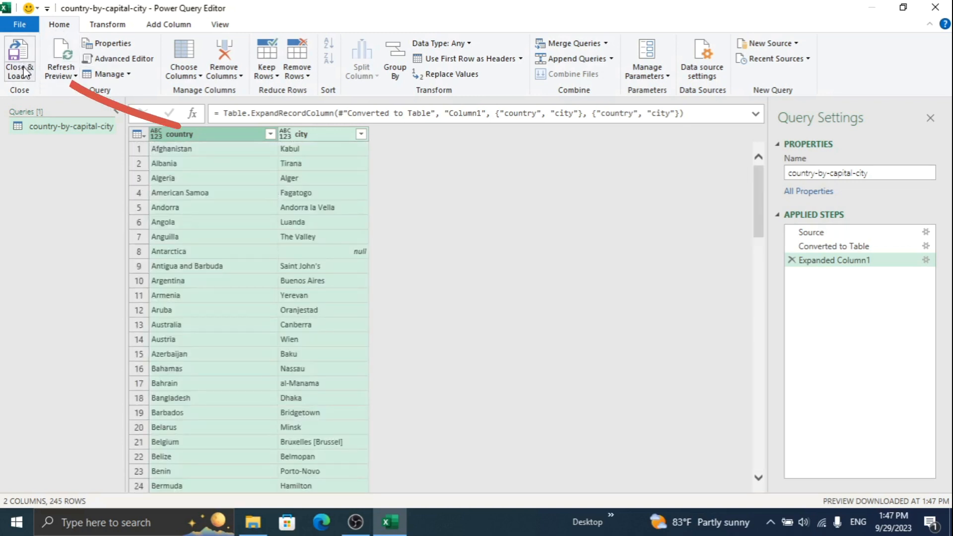
# - Close & Load the query into a worksheet table and browse its 245 rows
pyautogui.click(19, 57)
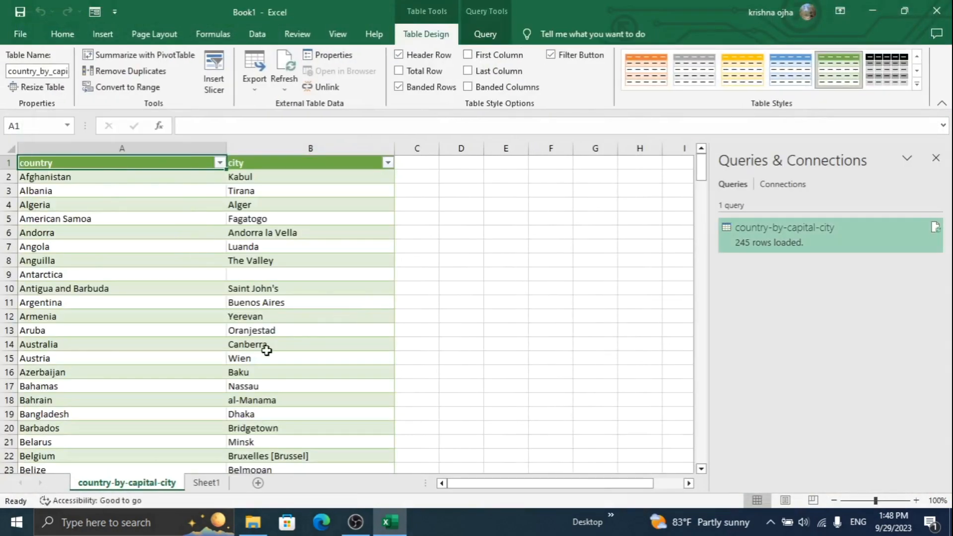
pyautogui.click(268, 177)
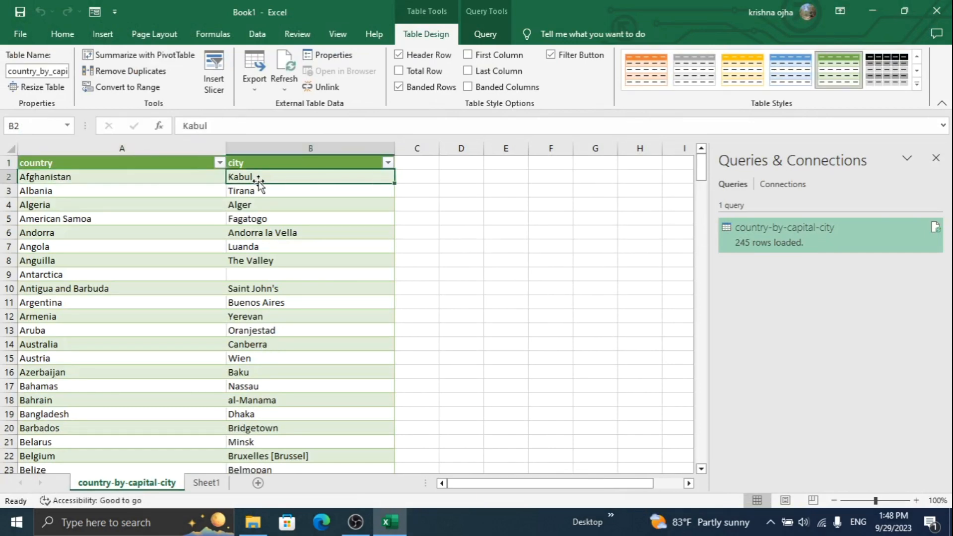
pyautogui.scroll(-3)
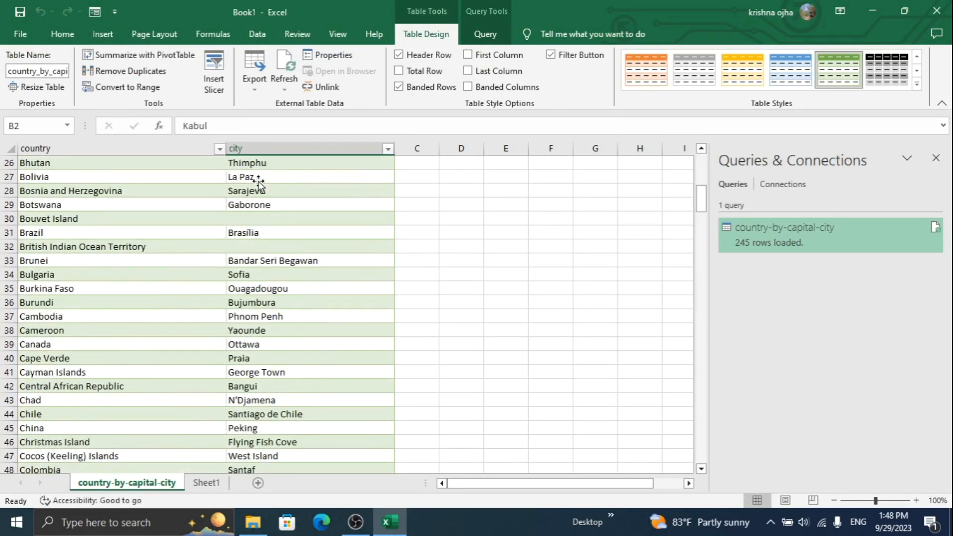
pyautogui.scroll(3)
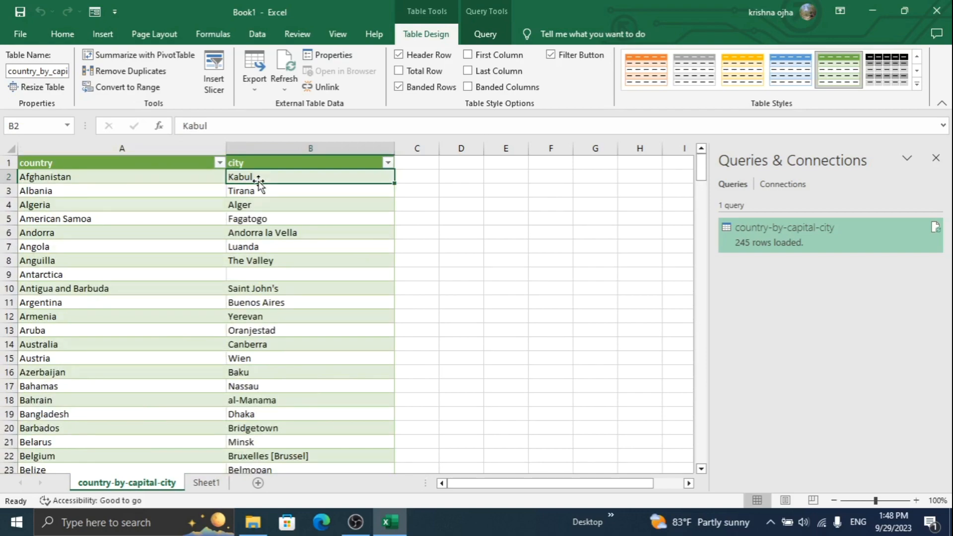